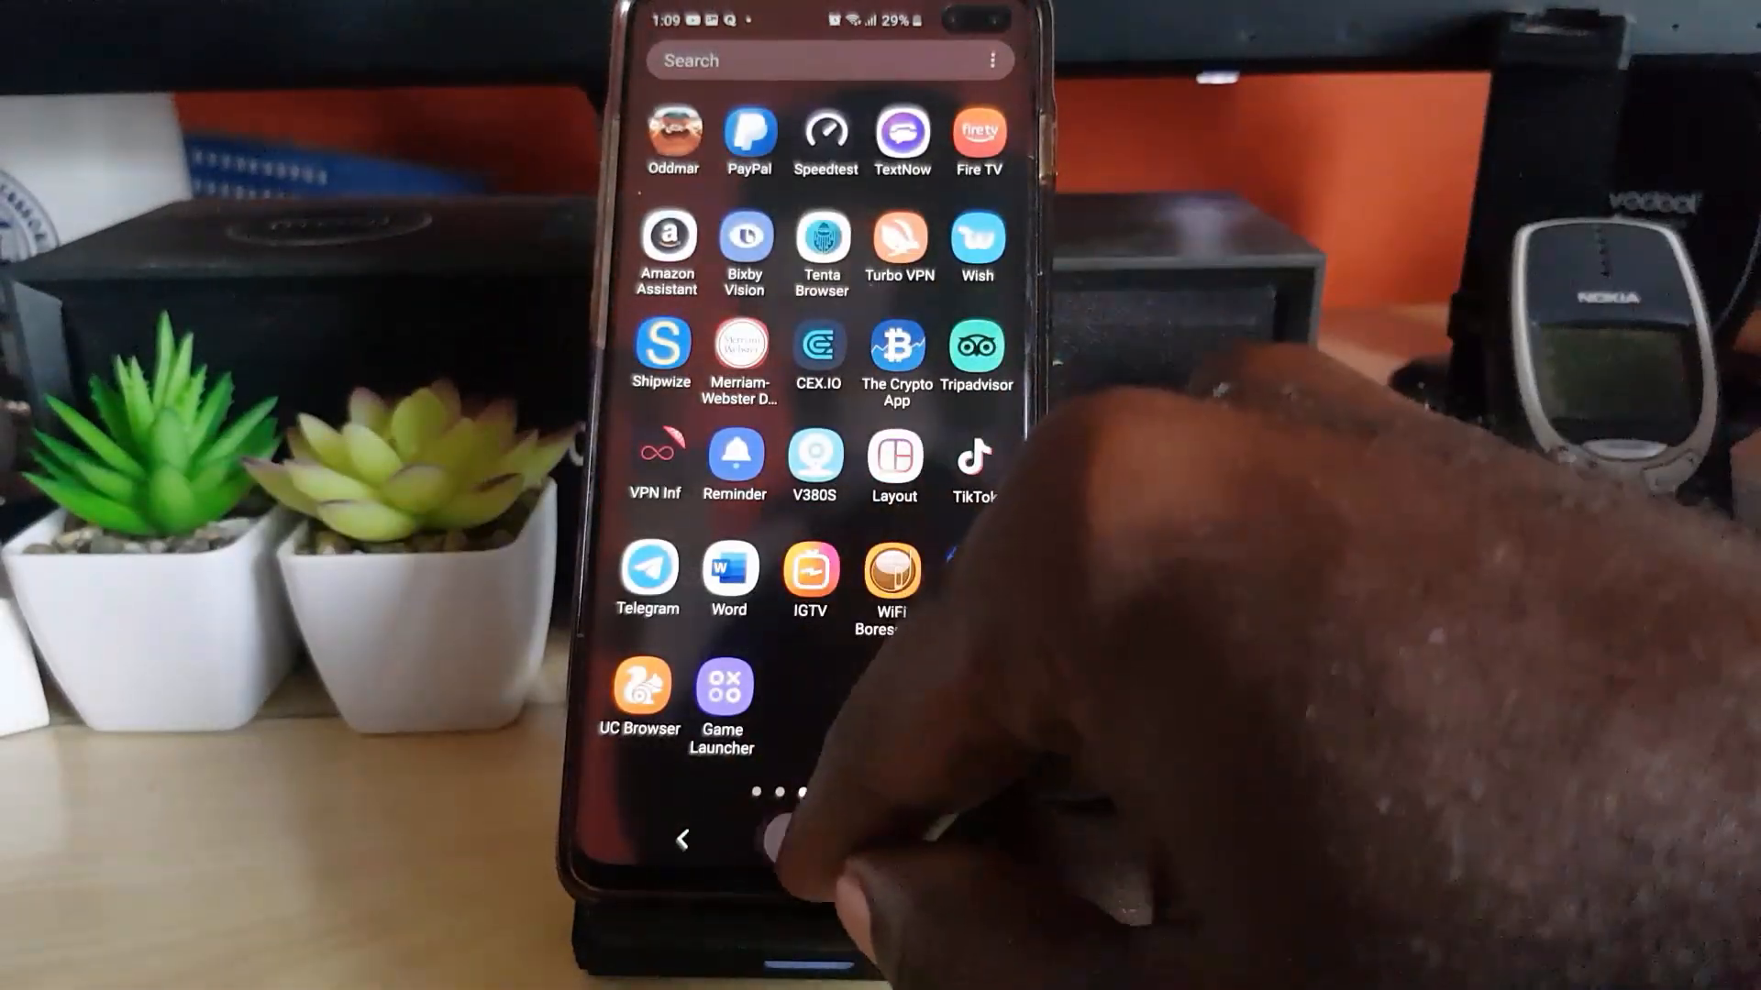
# - Launch TikTok from the app drawer and show its profile page
pyautogui.click(801, 838)
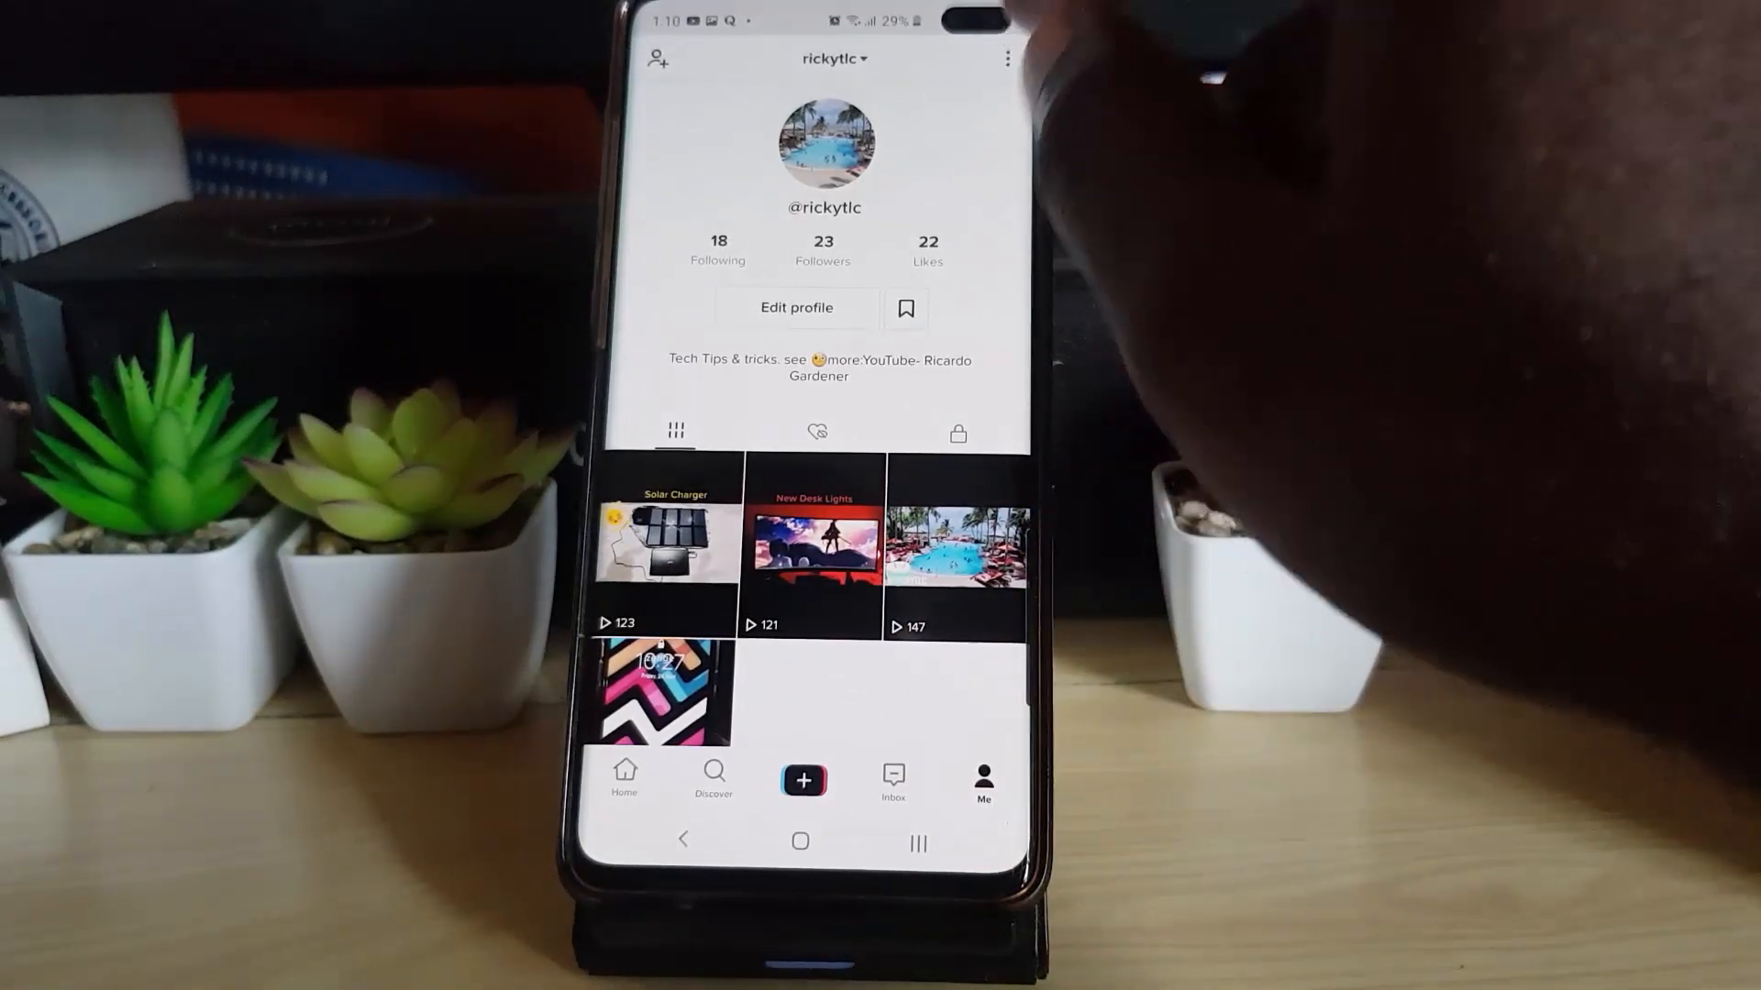
# - Open Settings and privacy and scroll down to the General and Support sections
pyautogui.click(1005, 59)
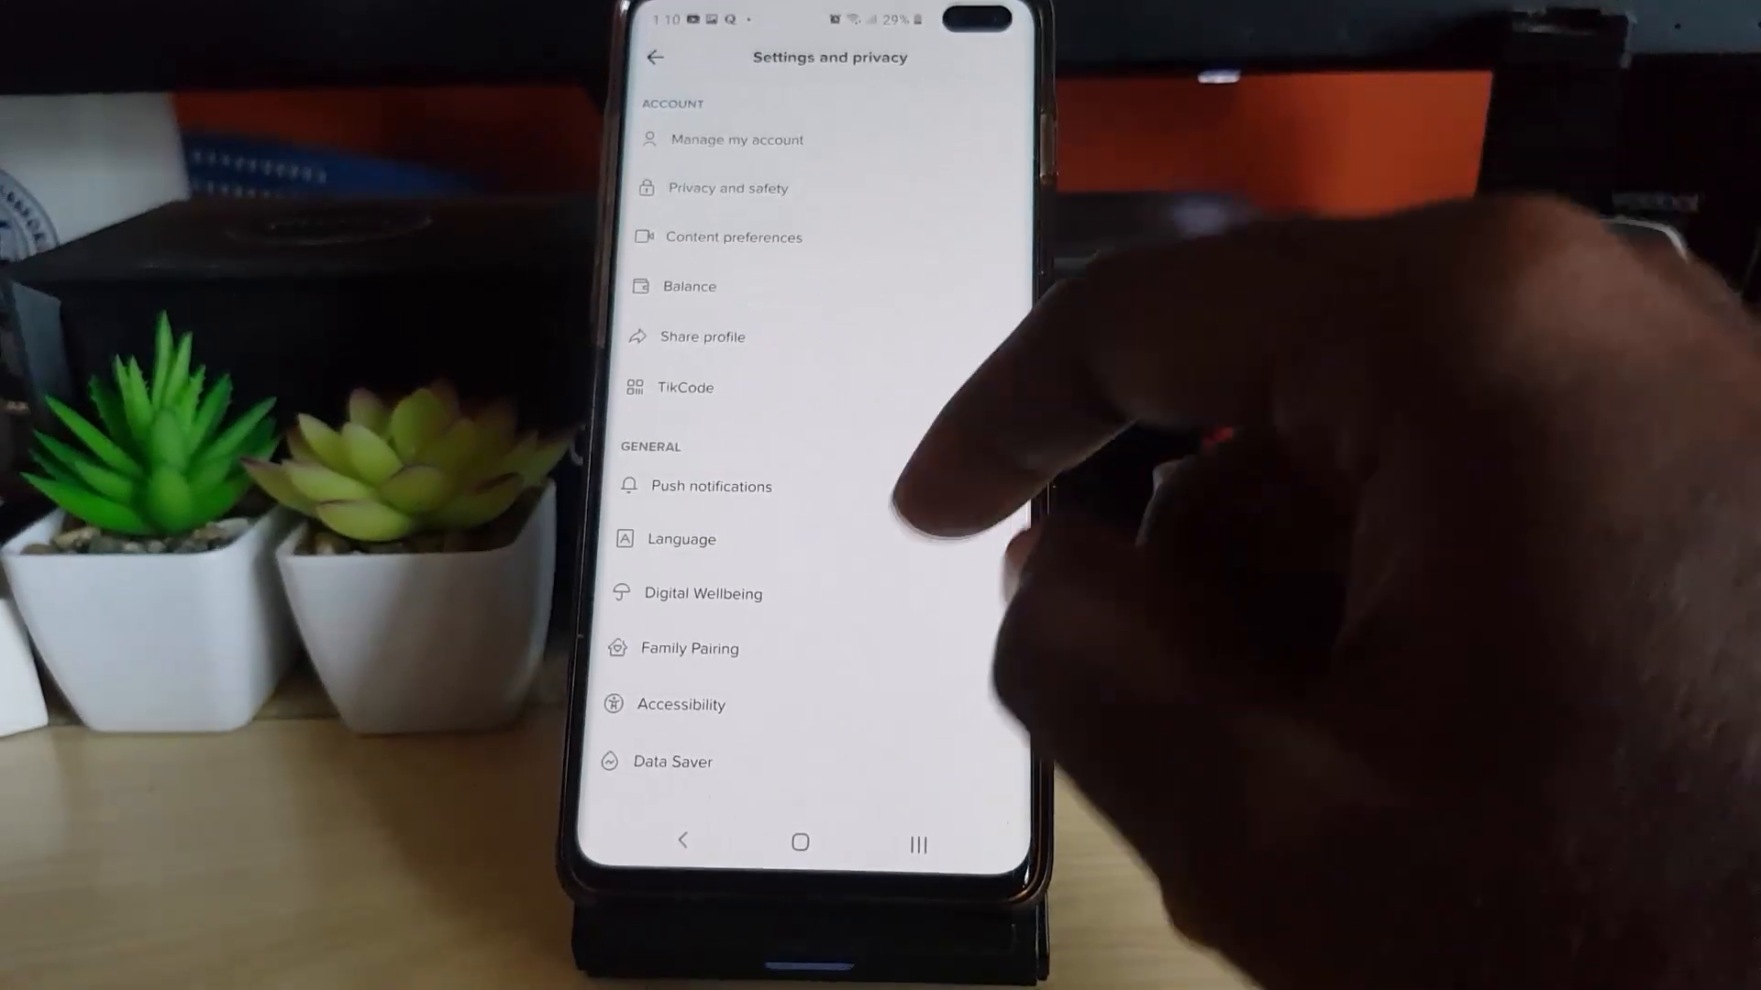
pyautogui.scroll(3)
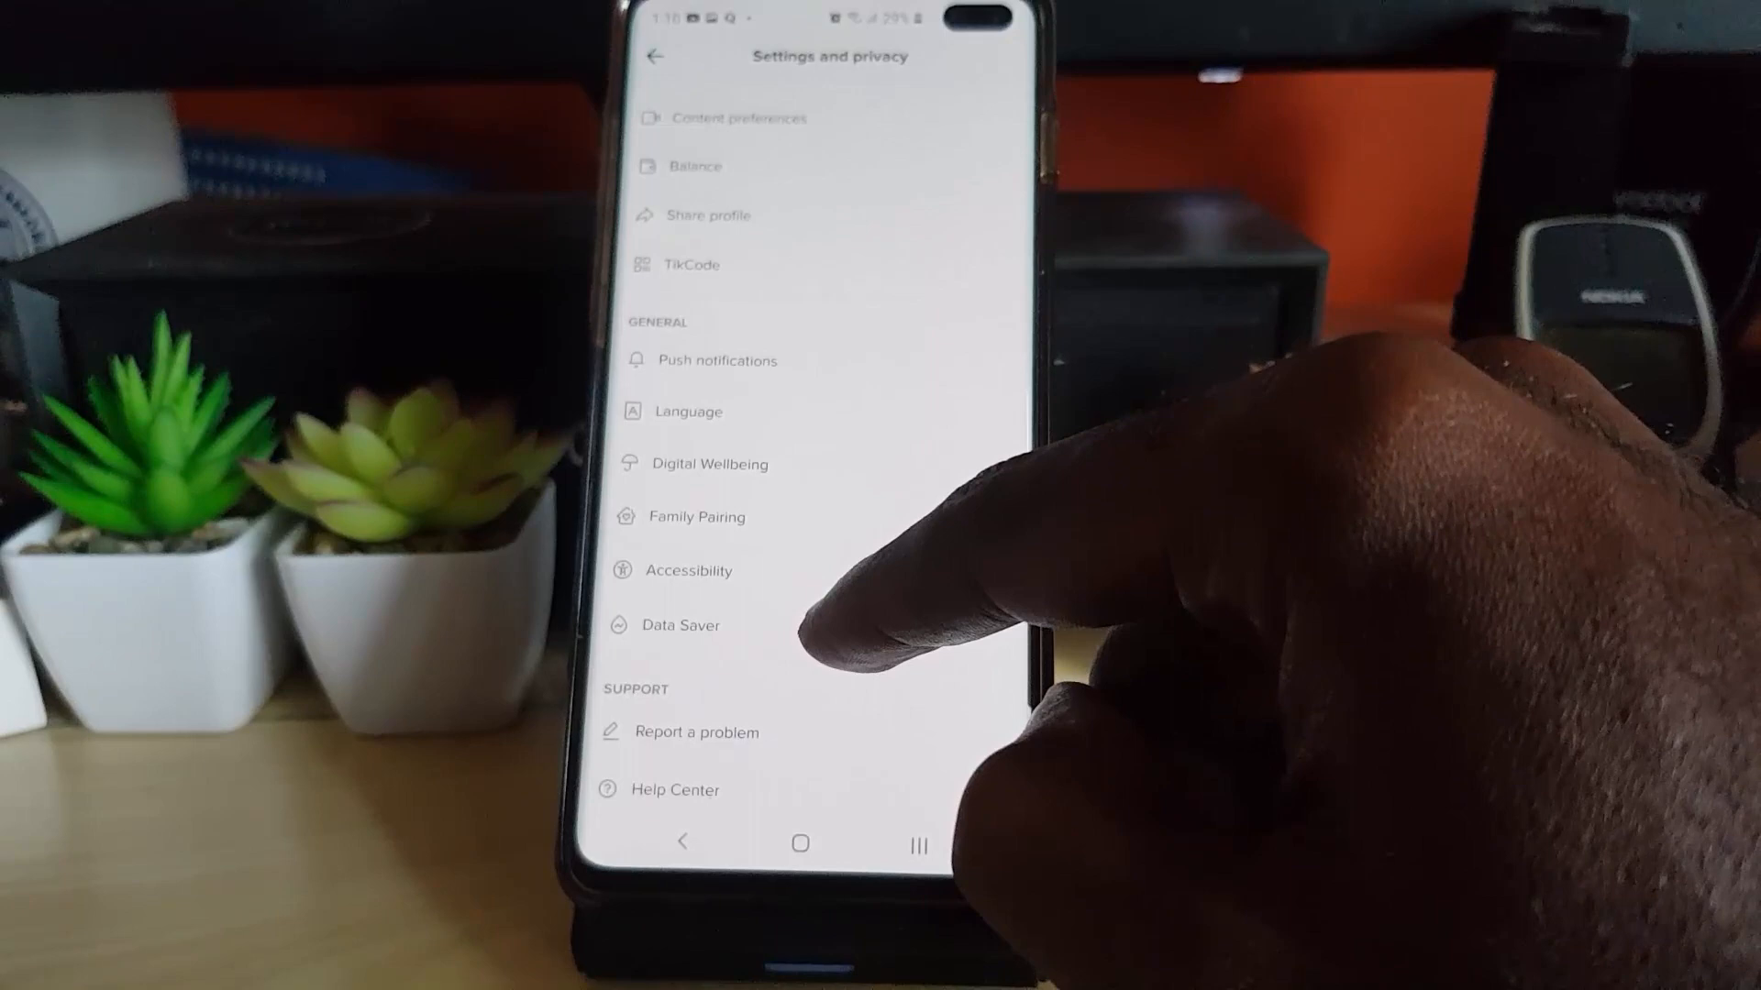
# - Show the Data Saver setting under General, then switch to the Google Play Store
pyautogui.click(683, 624)
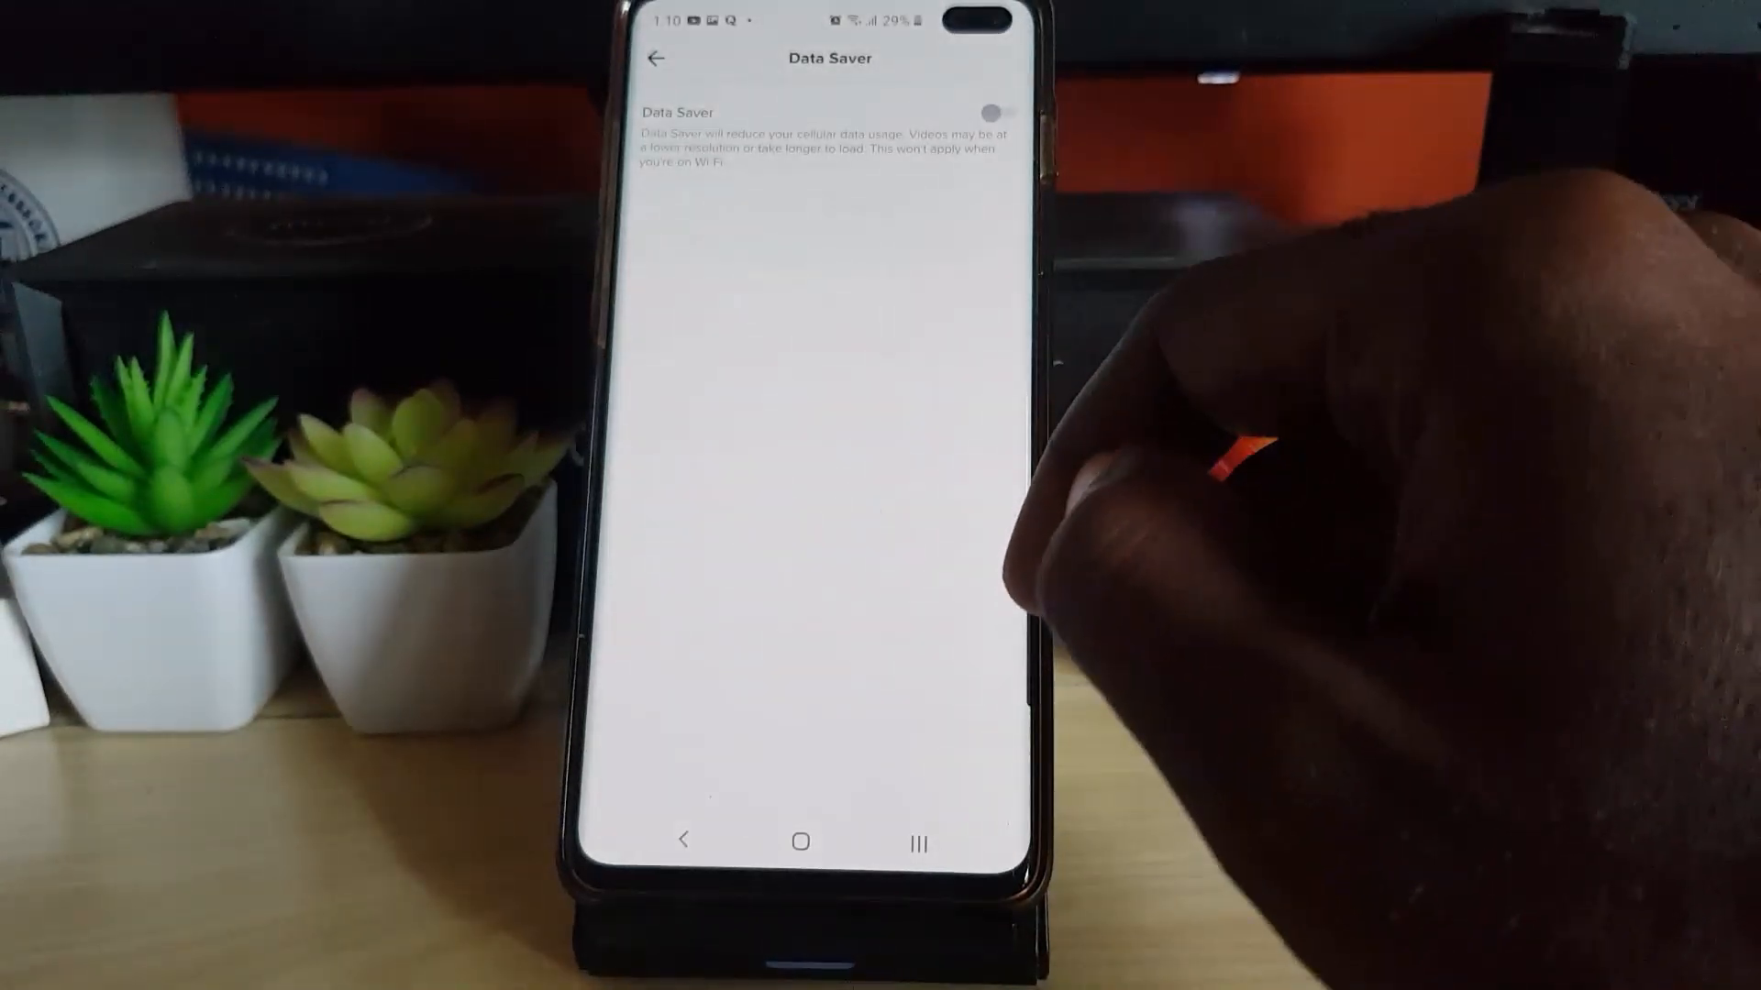
pyautogui.moveTo(1291, 450)
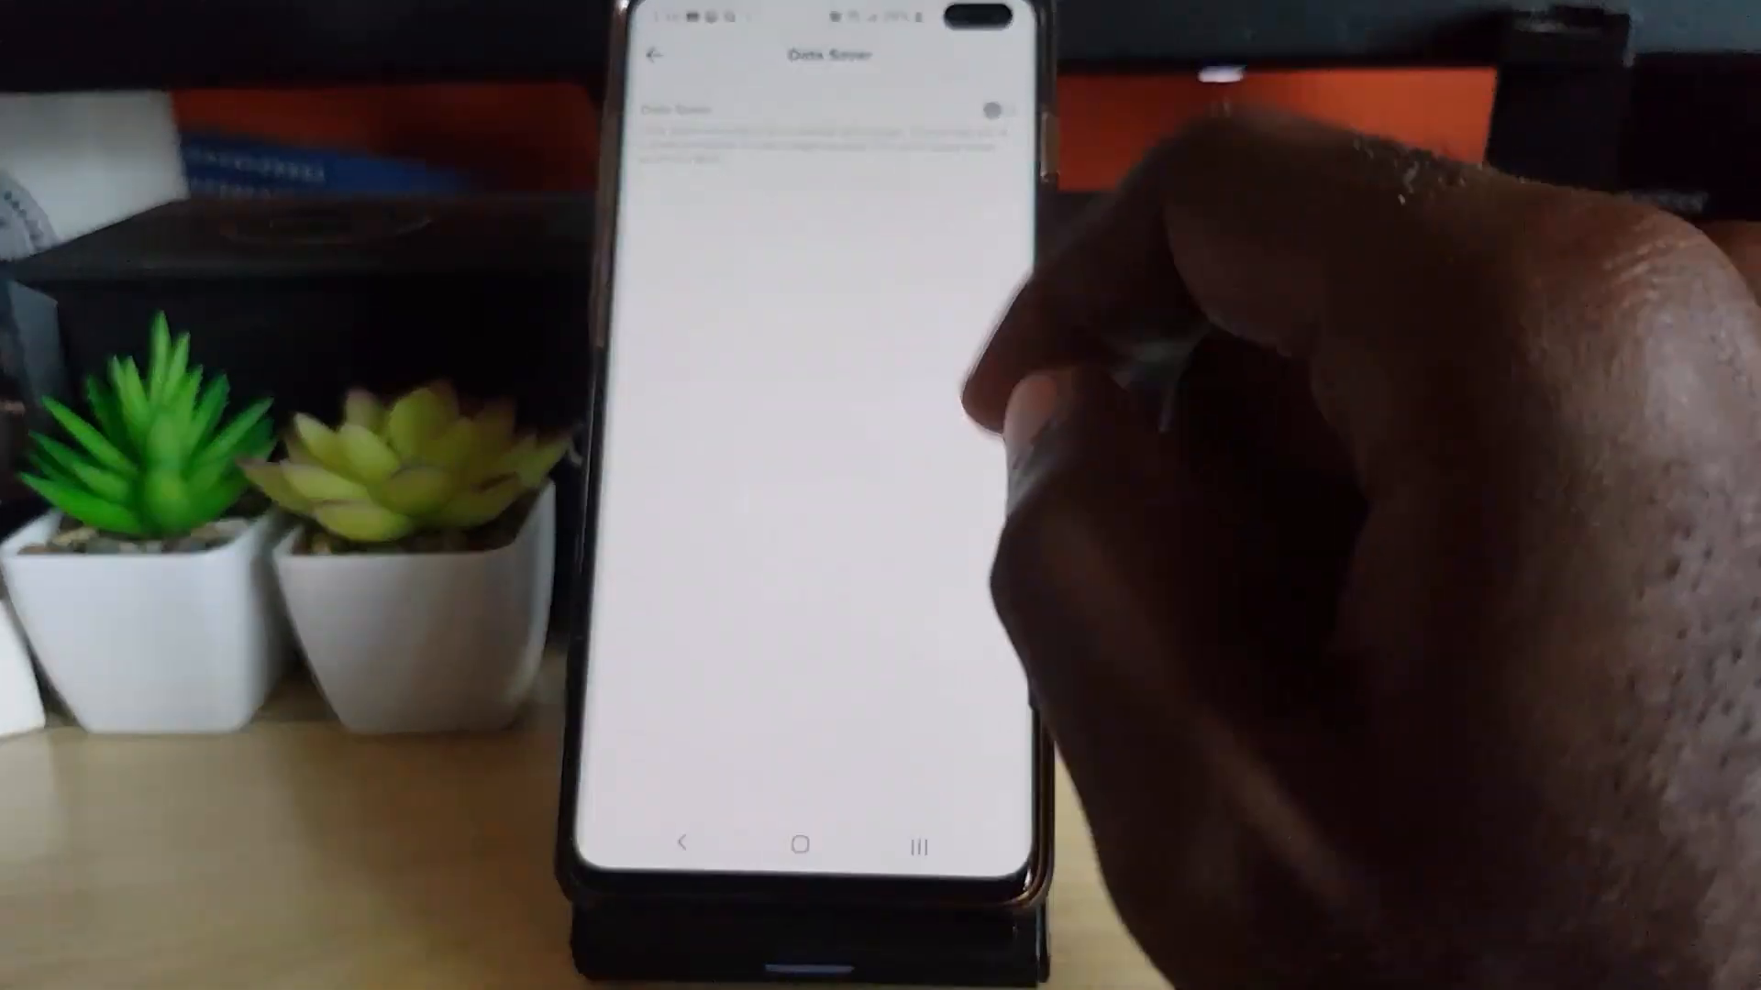
pyautogui.click(803, 840)
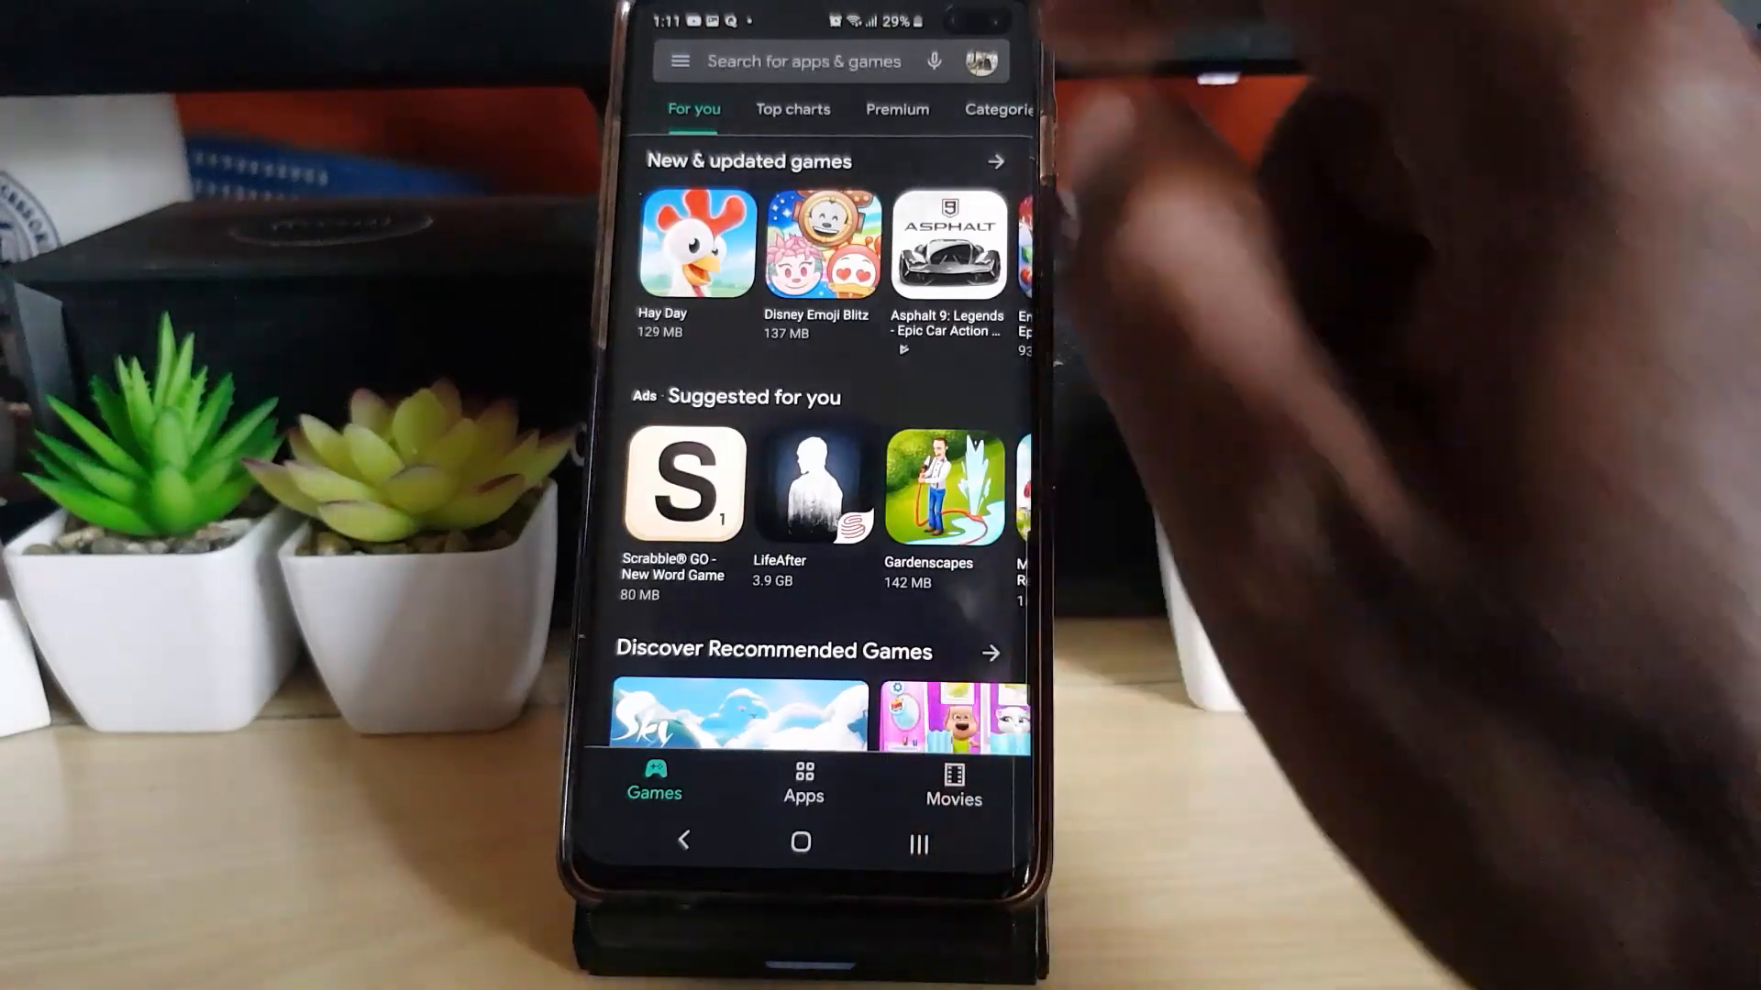
# - Start a Play Store search, with recent searches like tiktok suggested
pyautogui.click(801, 61)
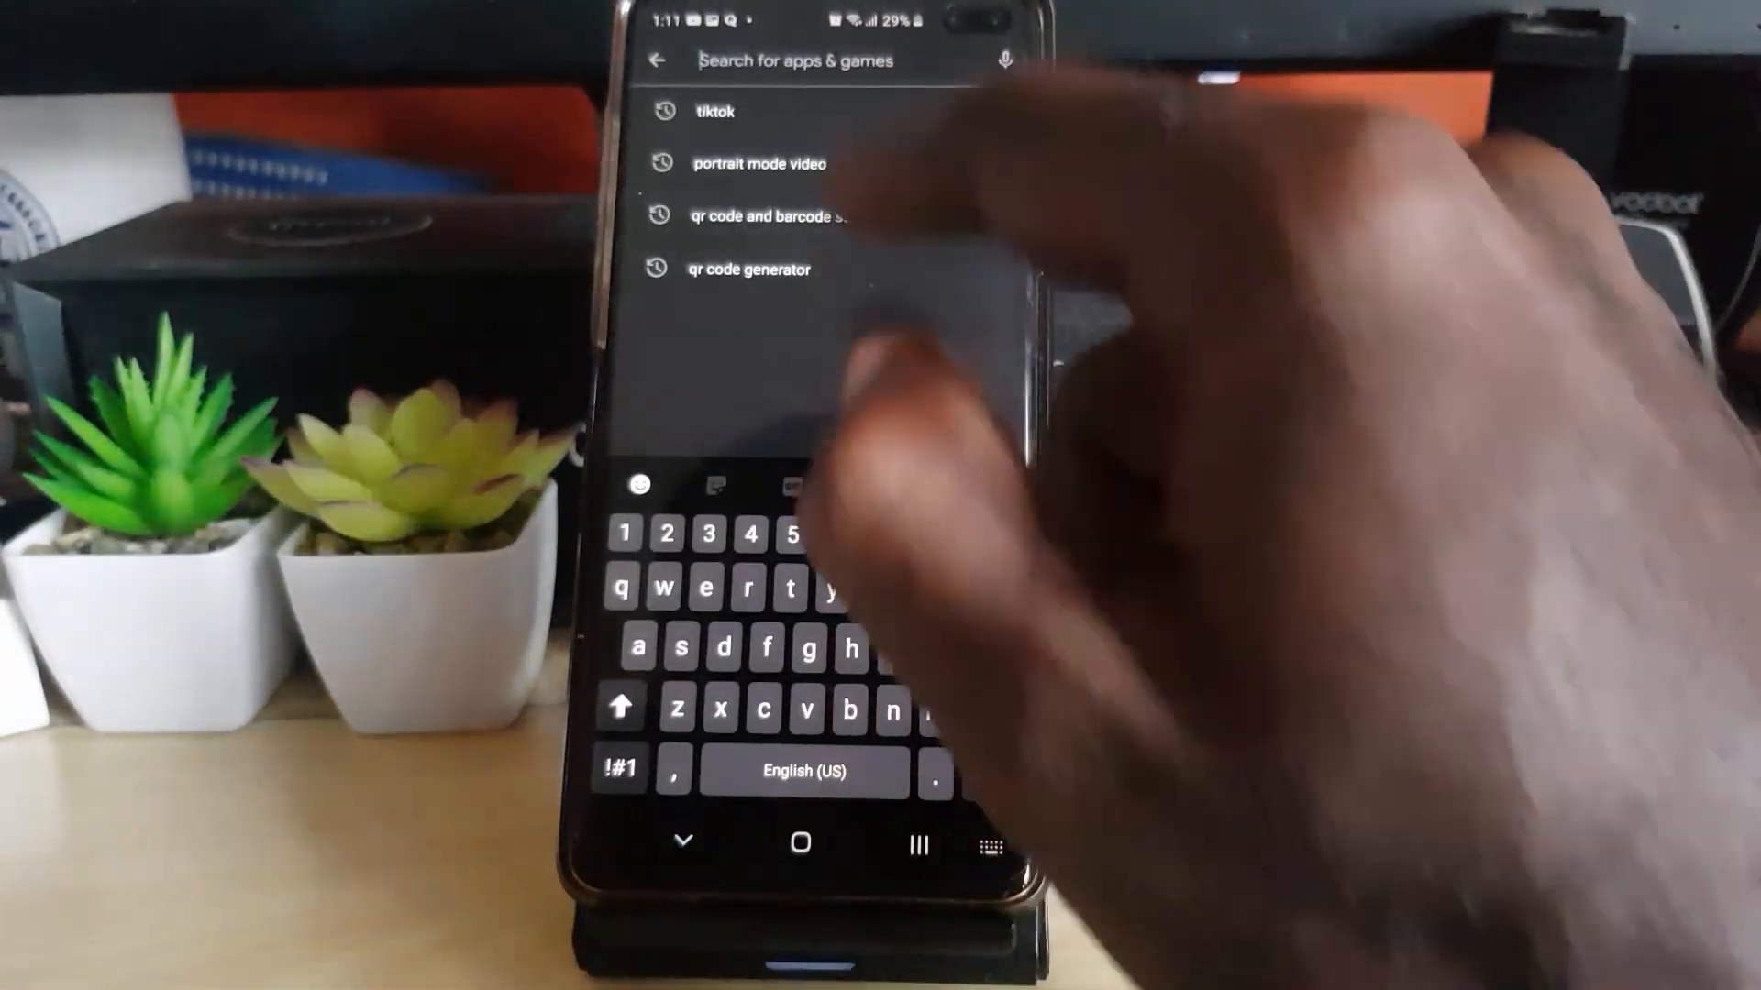